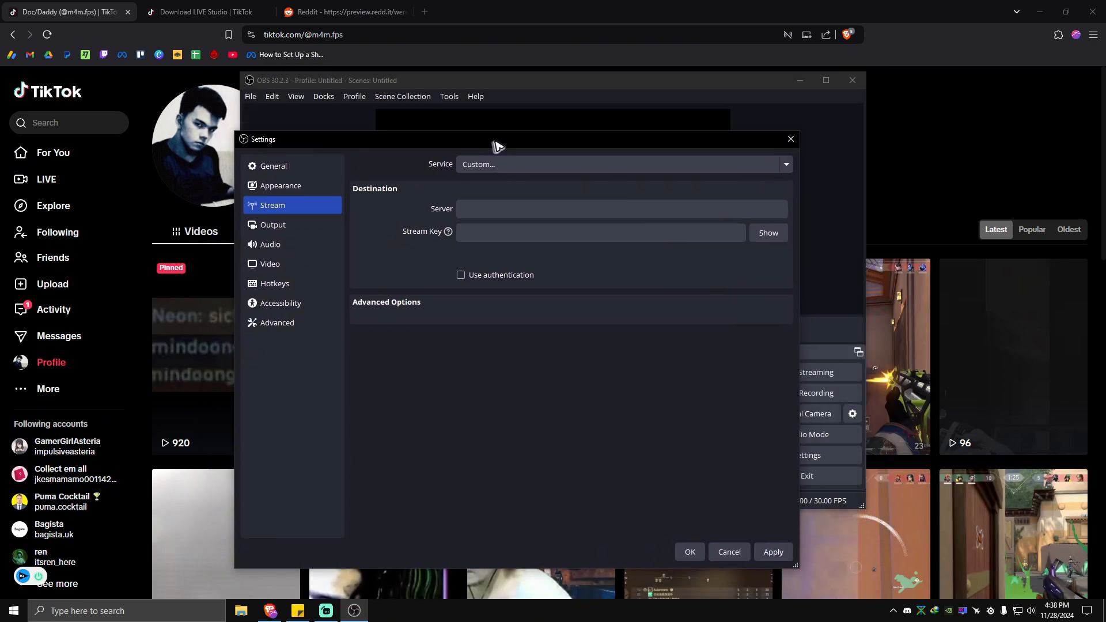
# Minimize OBS settings, glance at the LIVE Studio download tab, and return to the TikTok profile tab
pyautogui.click(801, 131)
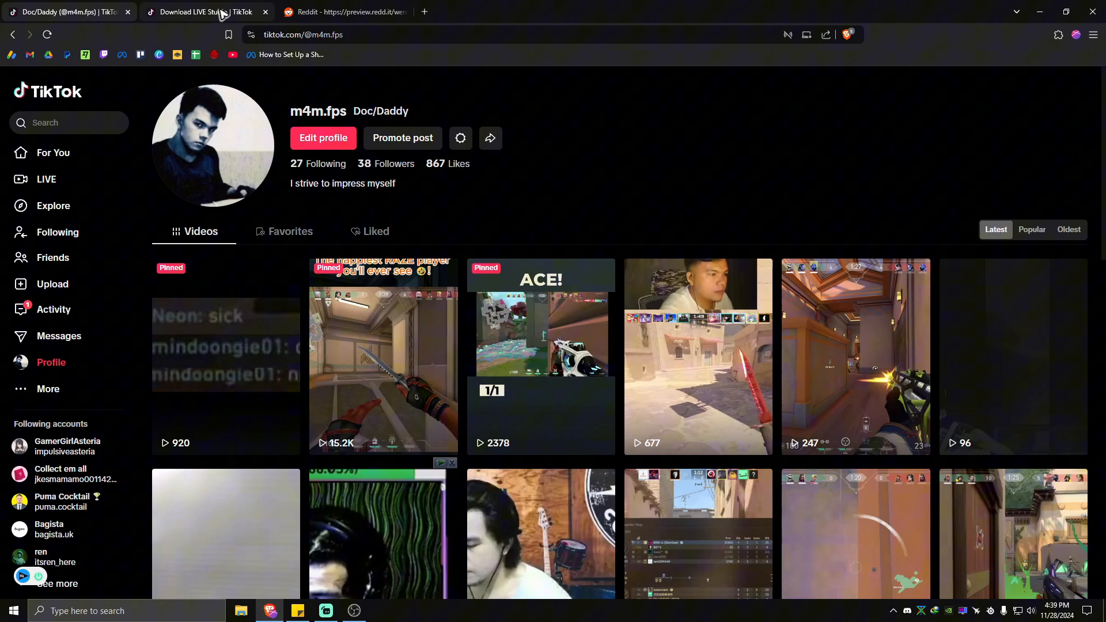
pyautogui.click(205, 12)
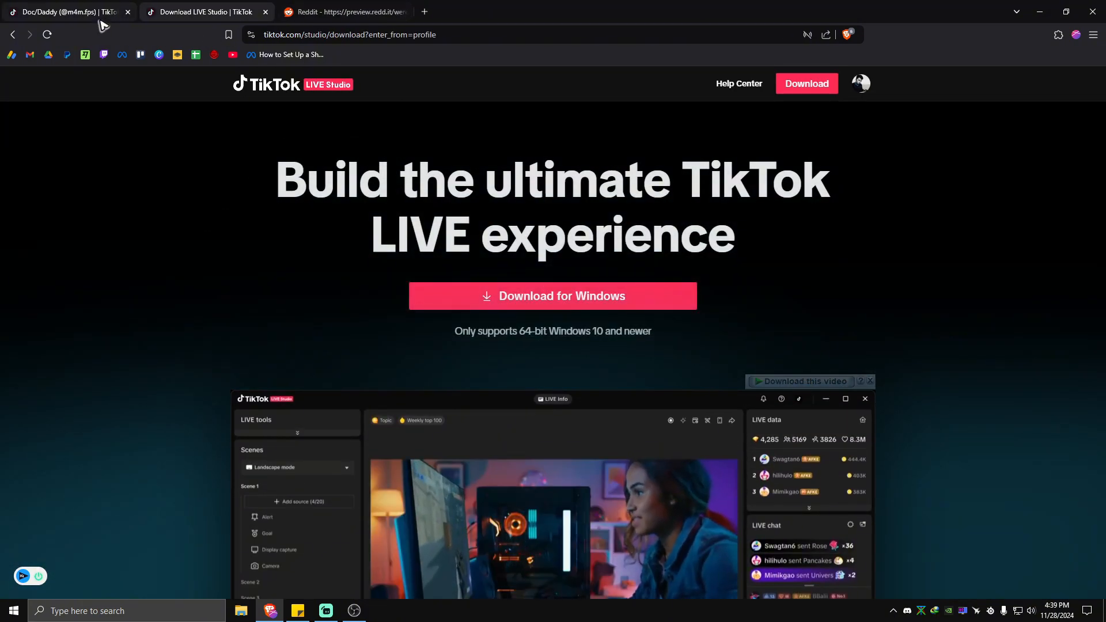
pyautogui.click(69, 10)
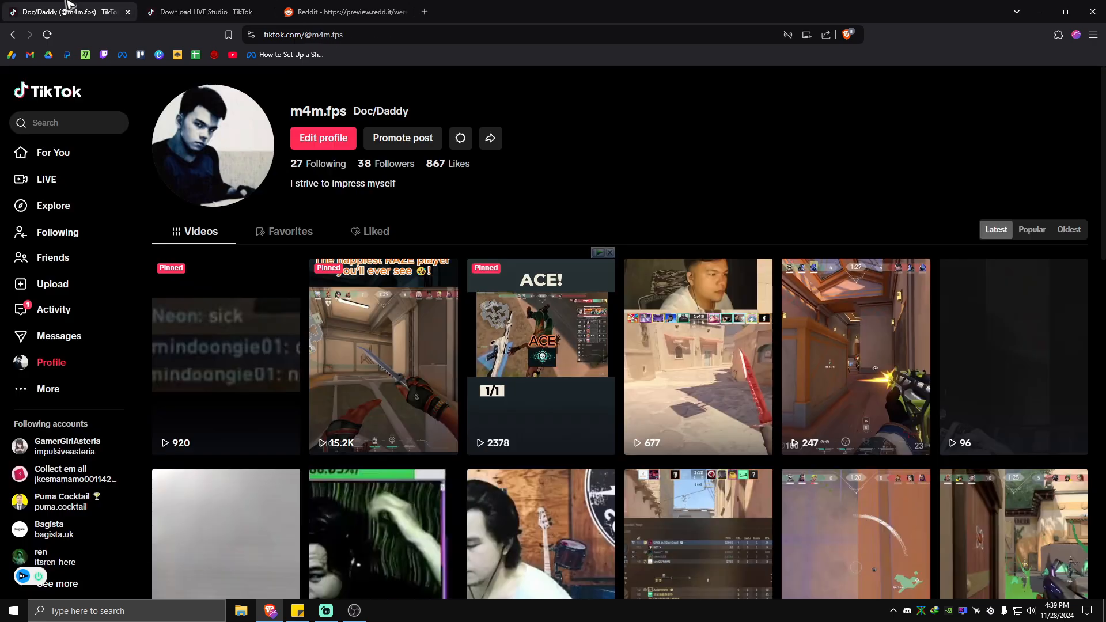
# From the profile sidebar's More > Creator tools, go to the LIVE Studio download page
pyautogui.click(49, 389)
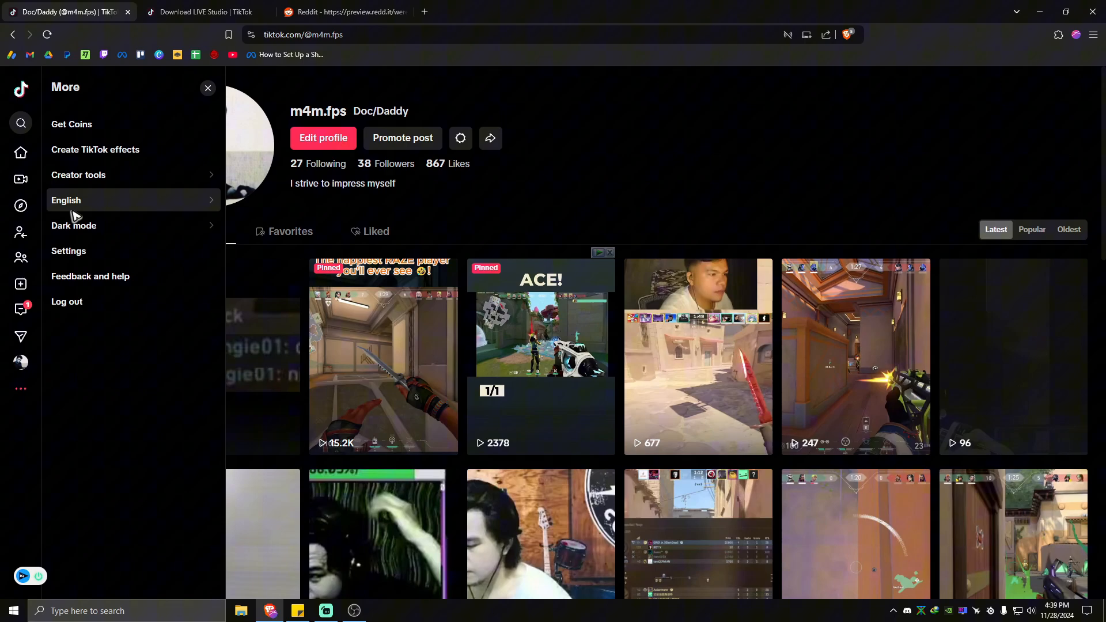
pyautogui.click(78, 175)
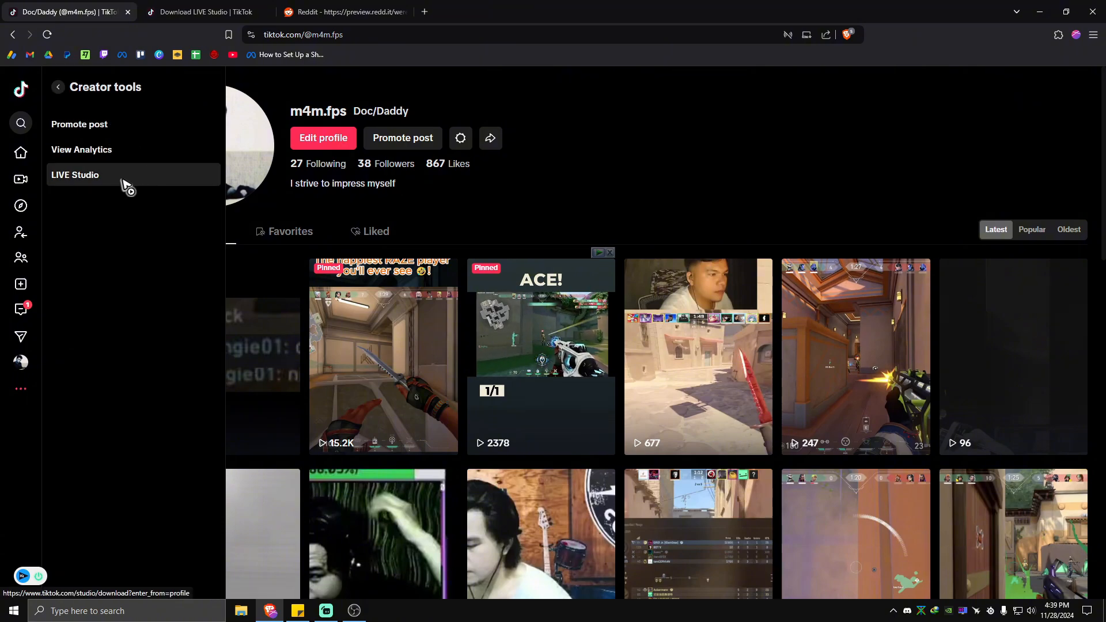
pyautogui.click(75, 175)
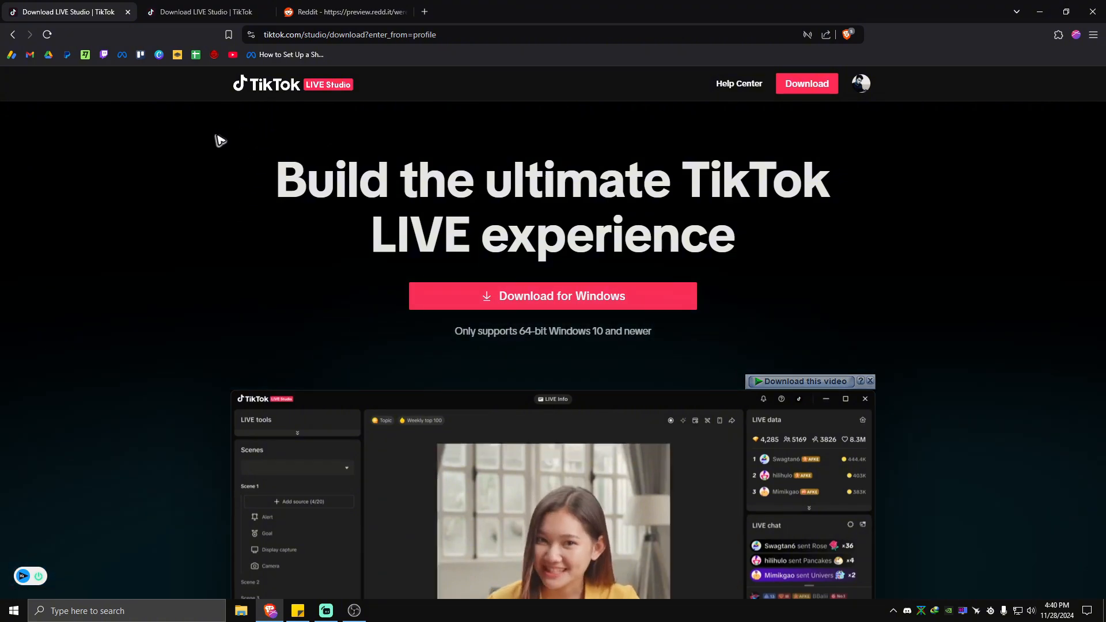
# Switch to the Reddit tab showing the Restream TikTok stream key guide image
pyautogui.click(349, 12)
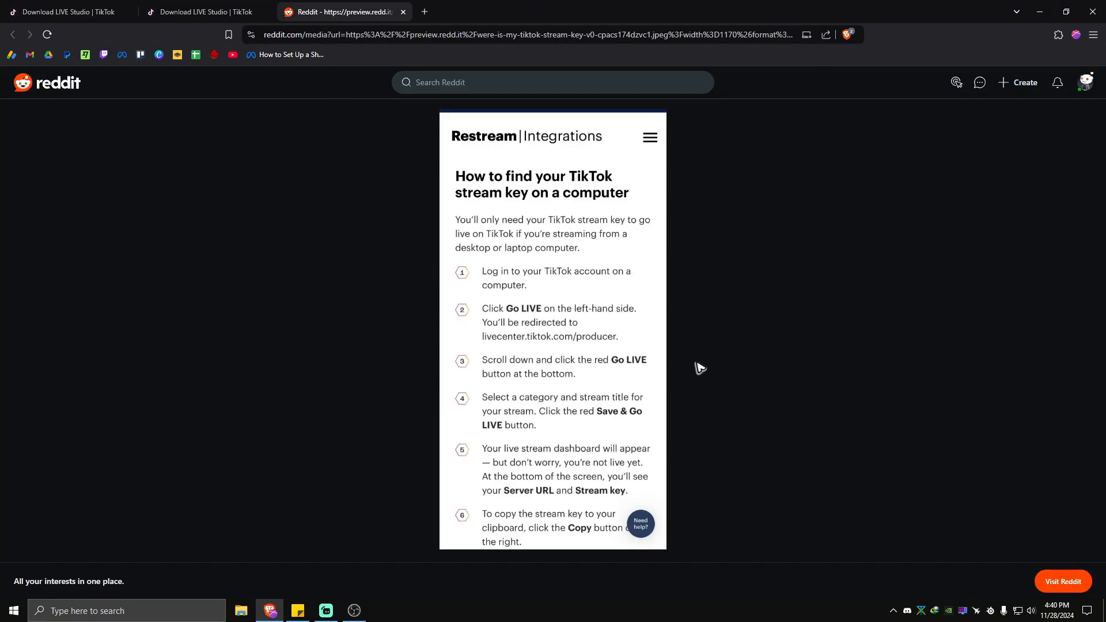
pyautogui.moveTo(671, 392)
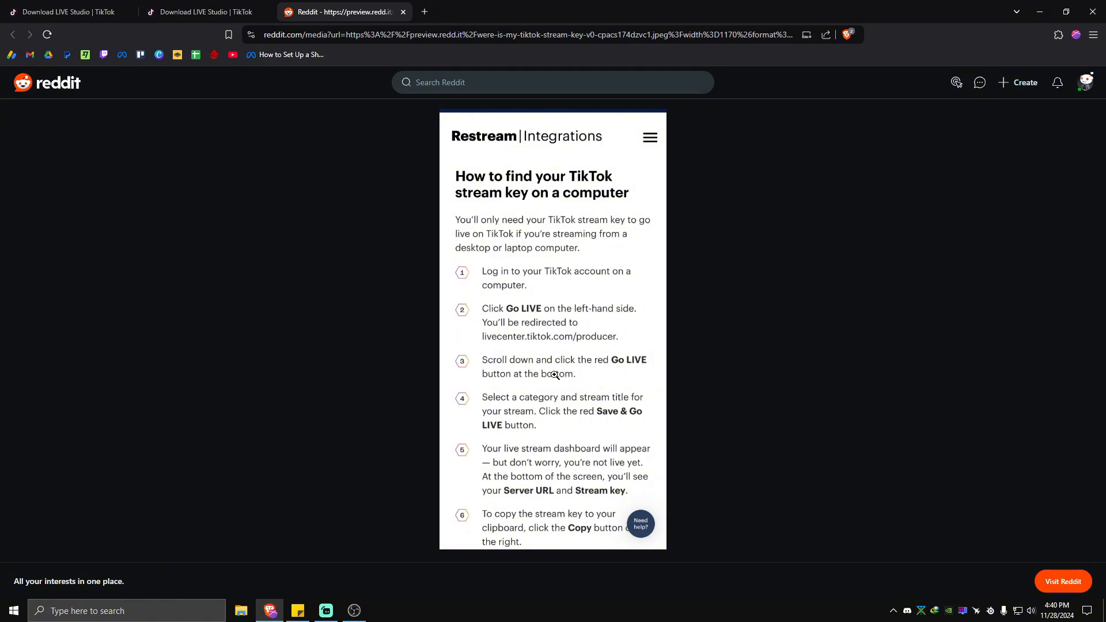
pyautogui.moveTo(513, 412)
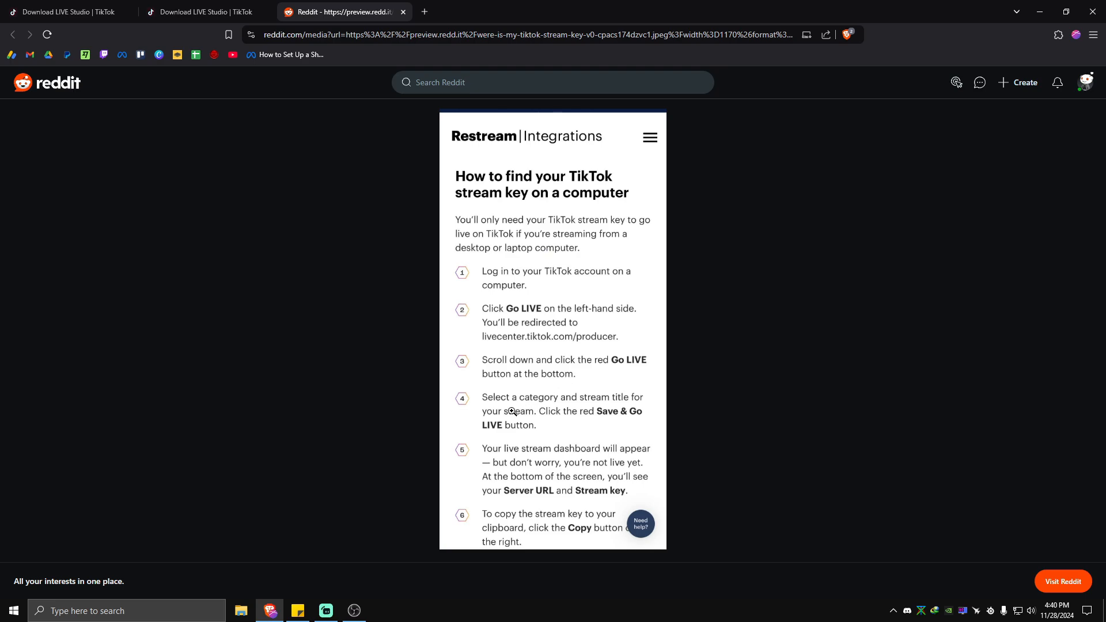
pyautogui.moveTo(544, 431)
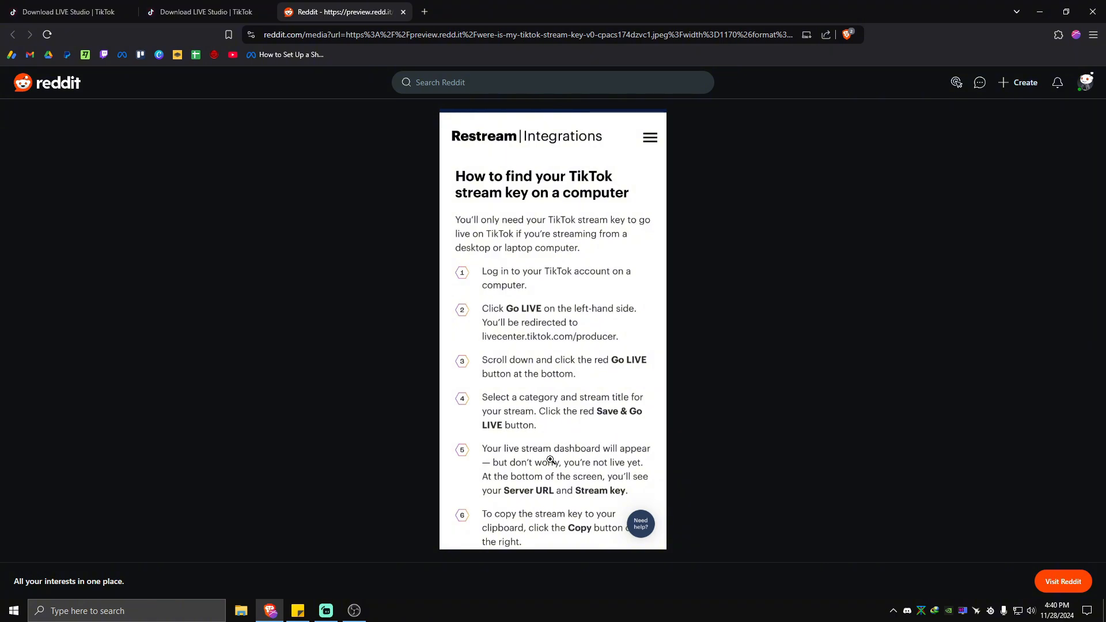
pyautogui.moveTo(516, 466)
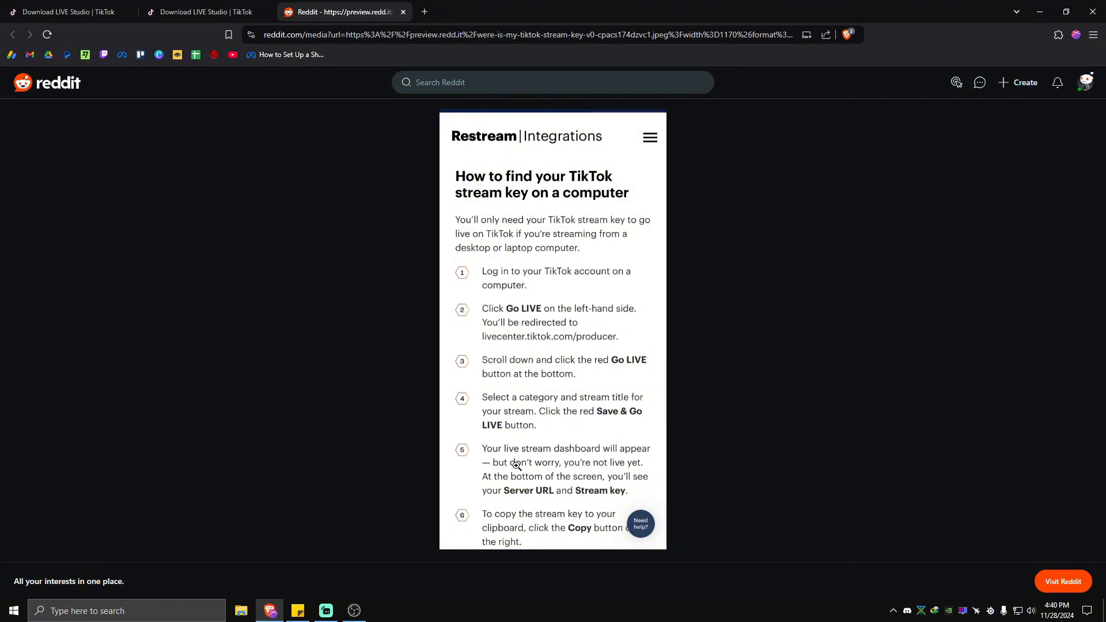
pyautogui.moveTo(624, 461)
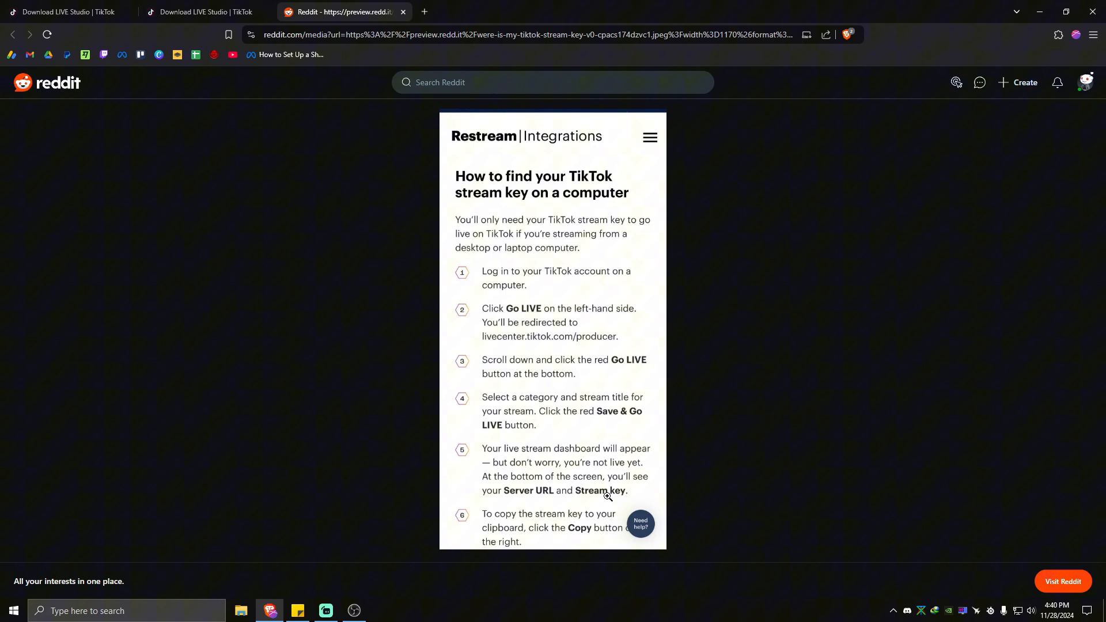
pyautogui.moveTo(544, 499)
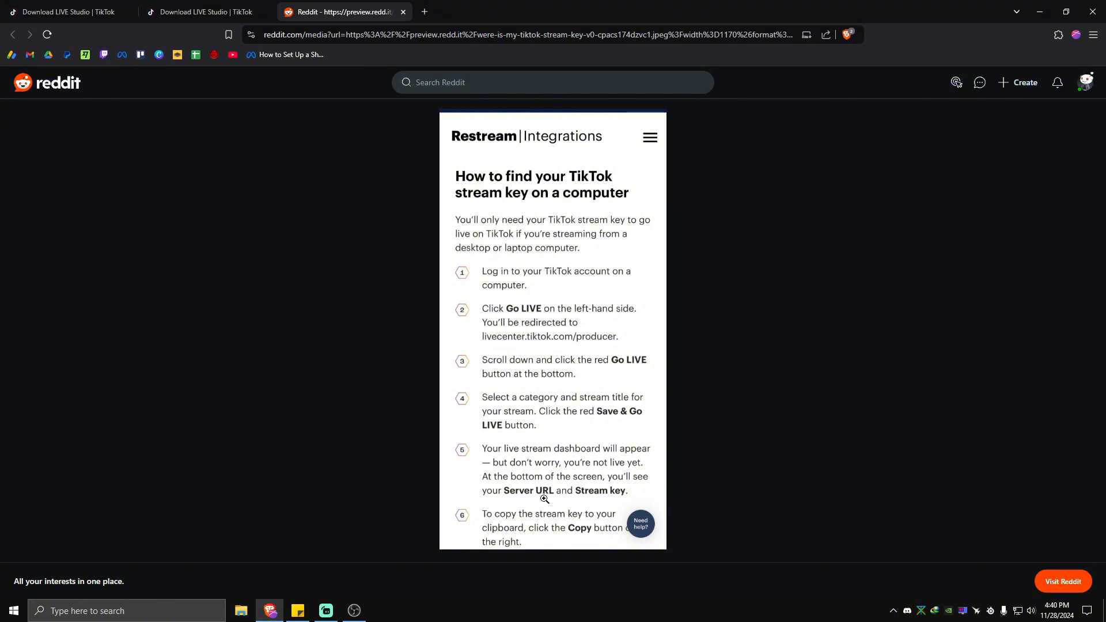
pyautogui.moveTo(557, 493)
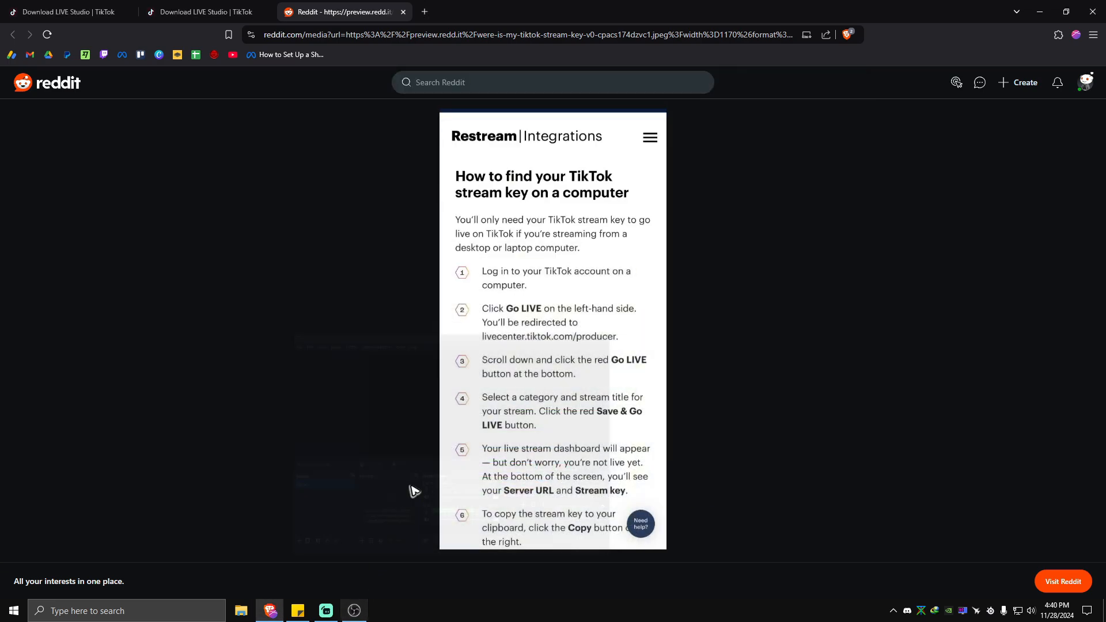
# Open obsproject.com/download in a new tab showing OBS Studio 30.2.3 for Windows
pyautogui.click(427, 11)
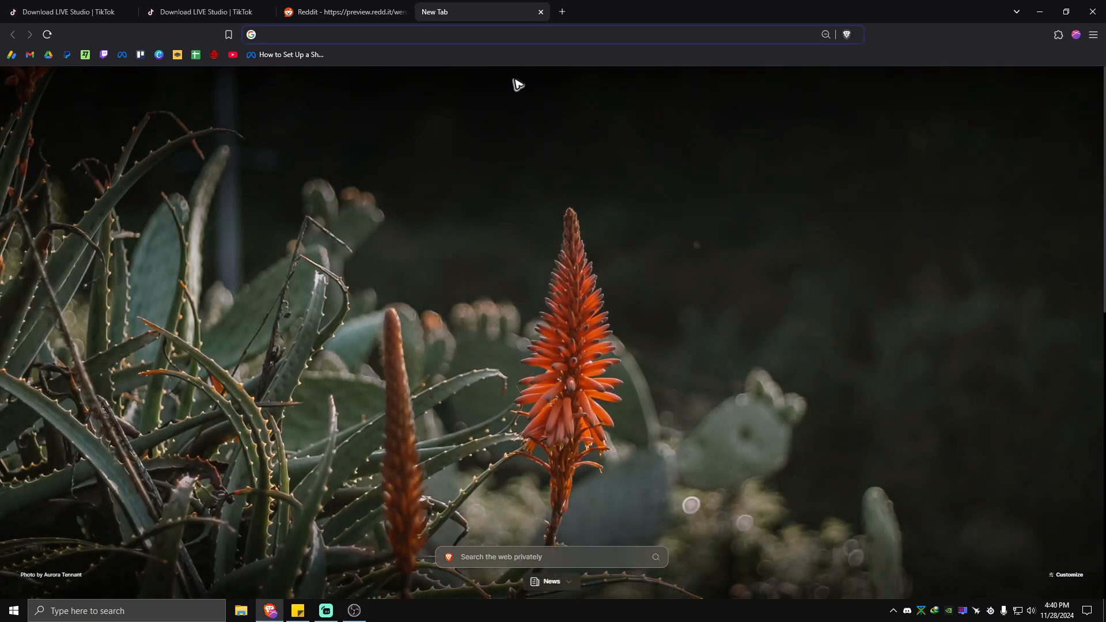
pyautogui.write('obsproject.com/download')
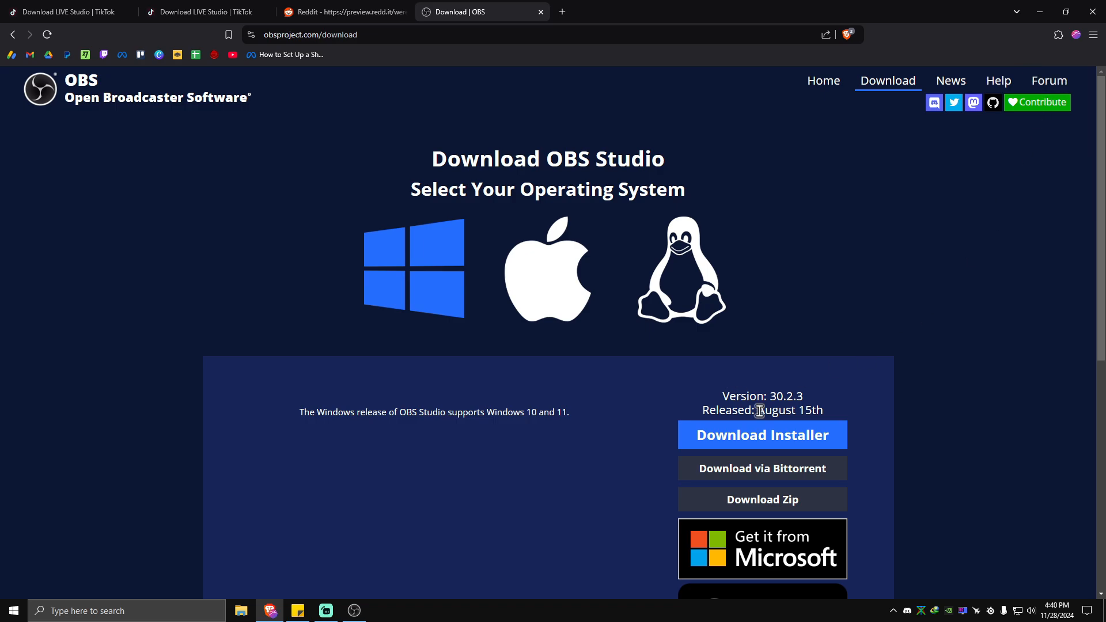
pyautogui.scroll(-3)
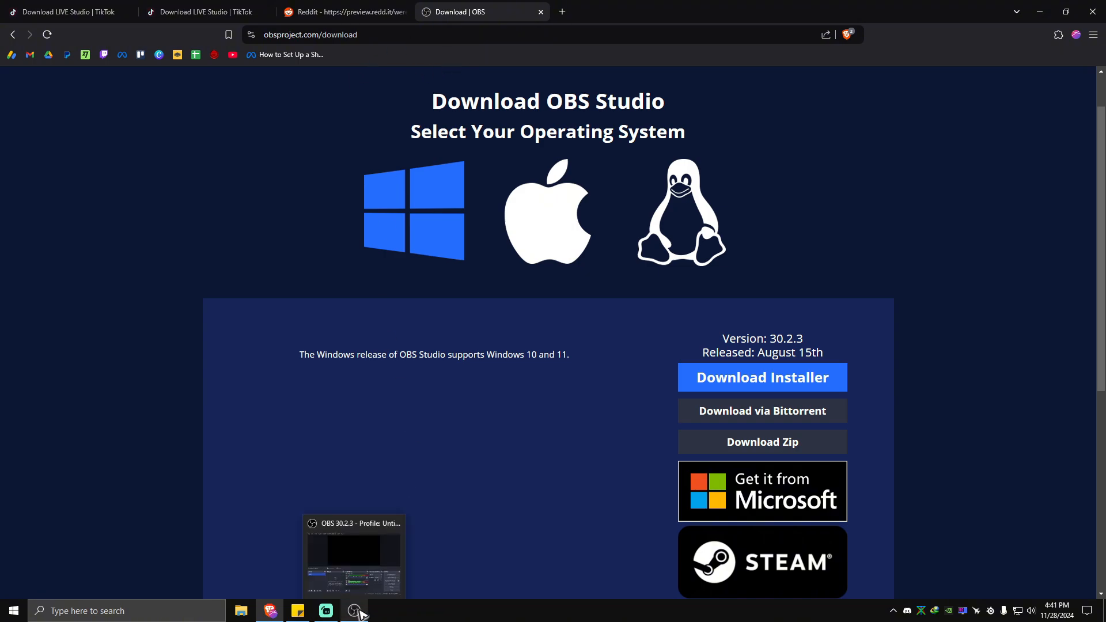
# Bring OBS Studio forward and open its Settings on the Stream page
pyautogui.click(355, 610)
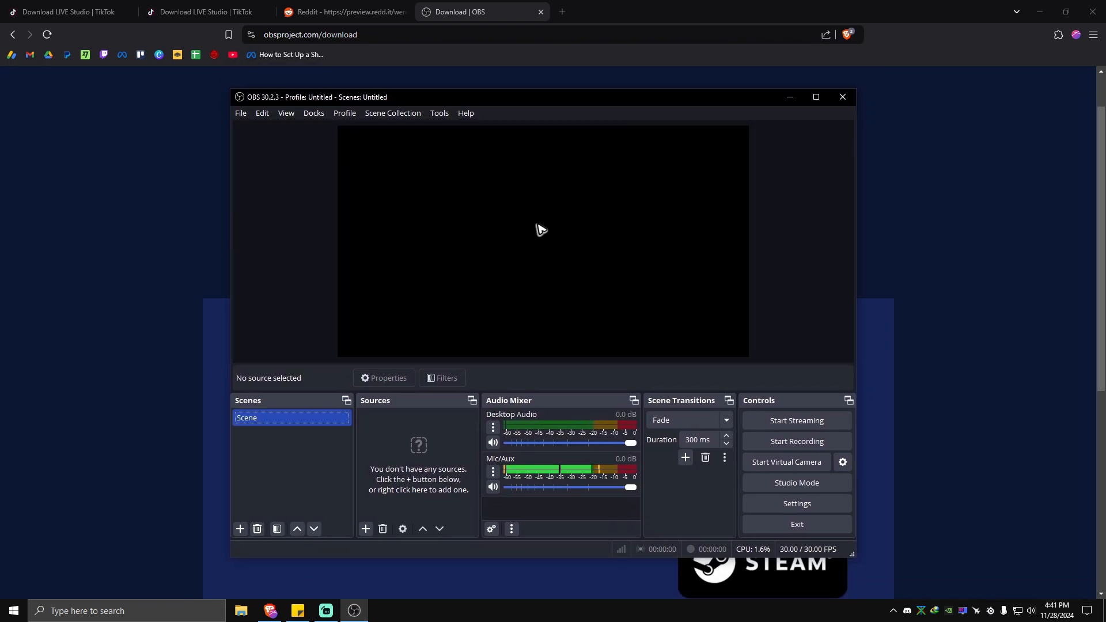
pyautogui.moveTo(239, 113)
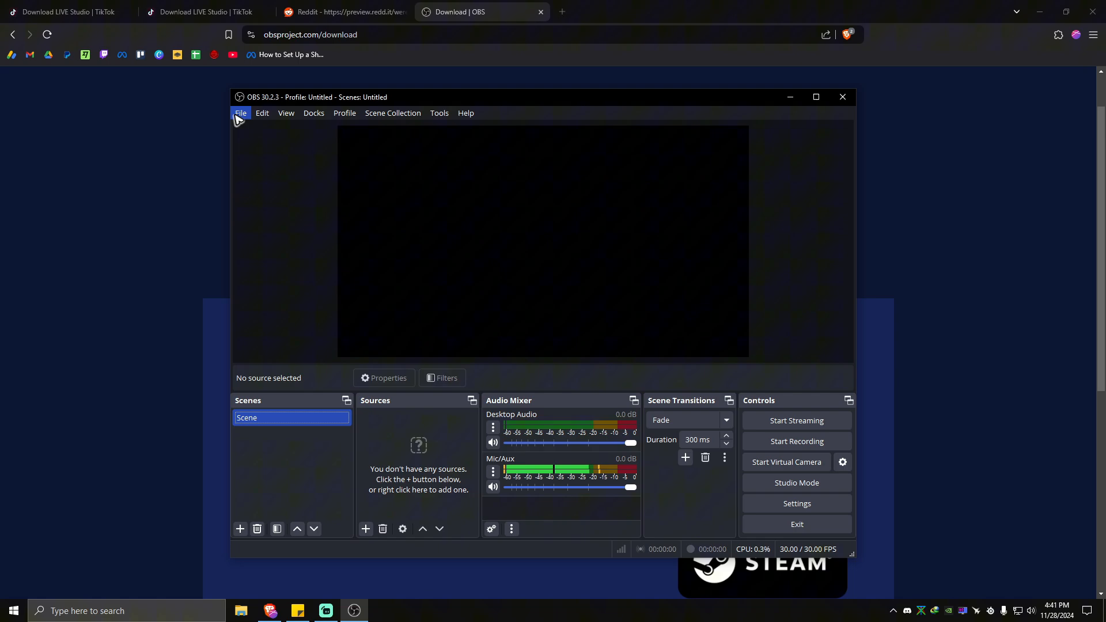
pyautogui.click(241, 113)
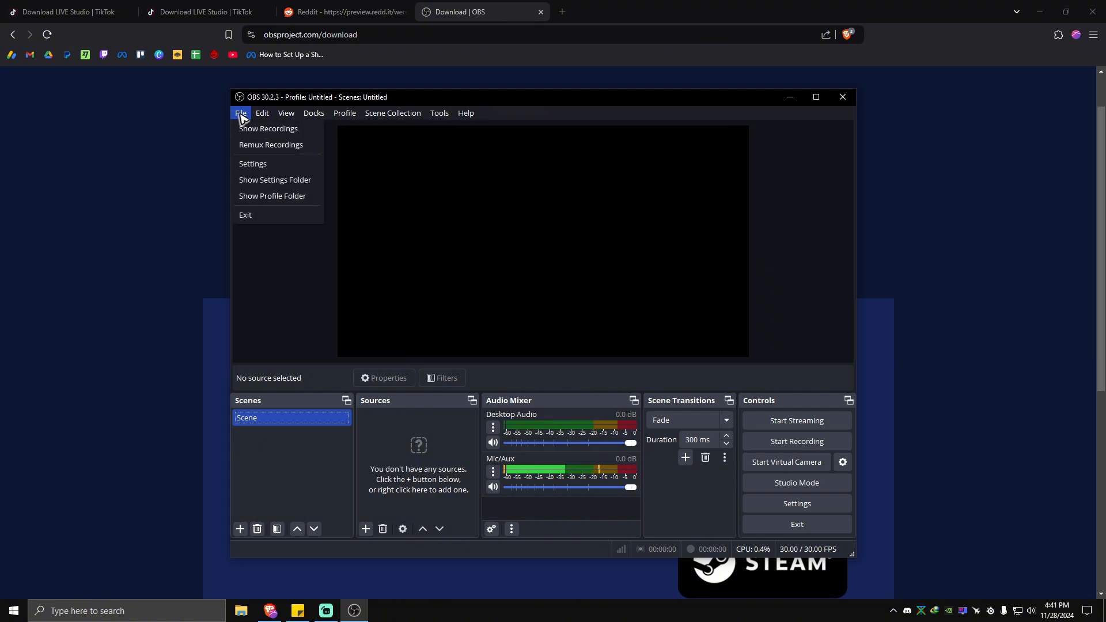
pyautogui.click(253, 164)
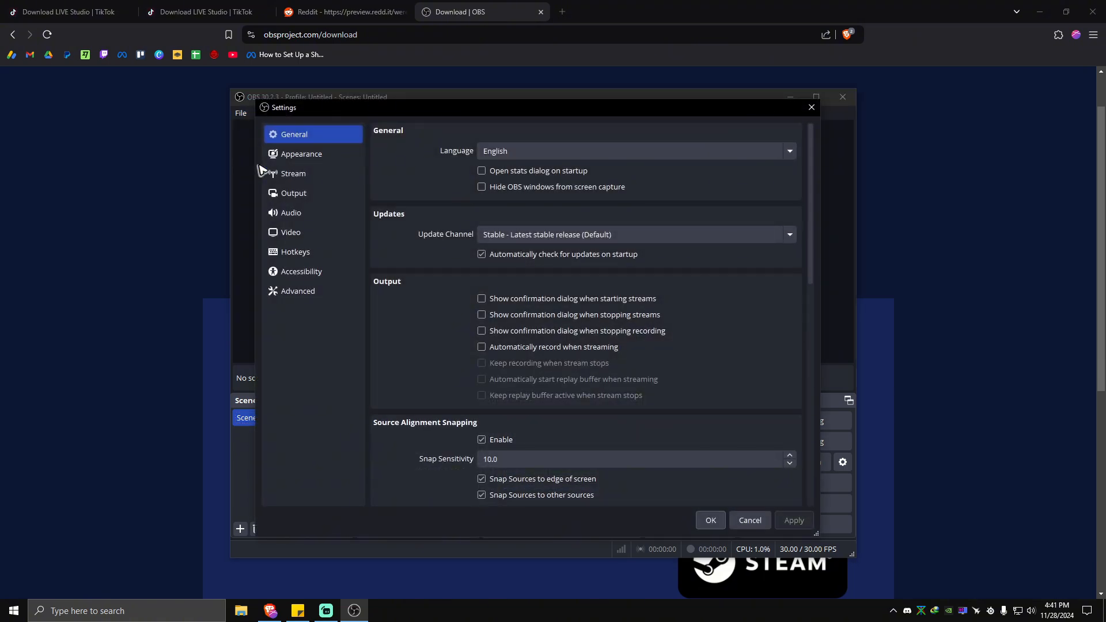
pyautogui.moveTo(286, 309)
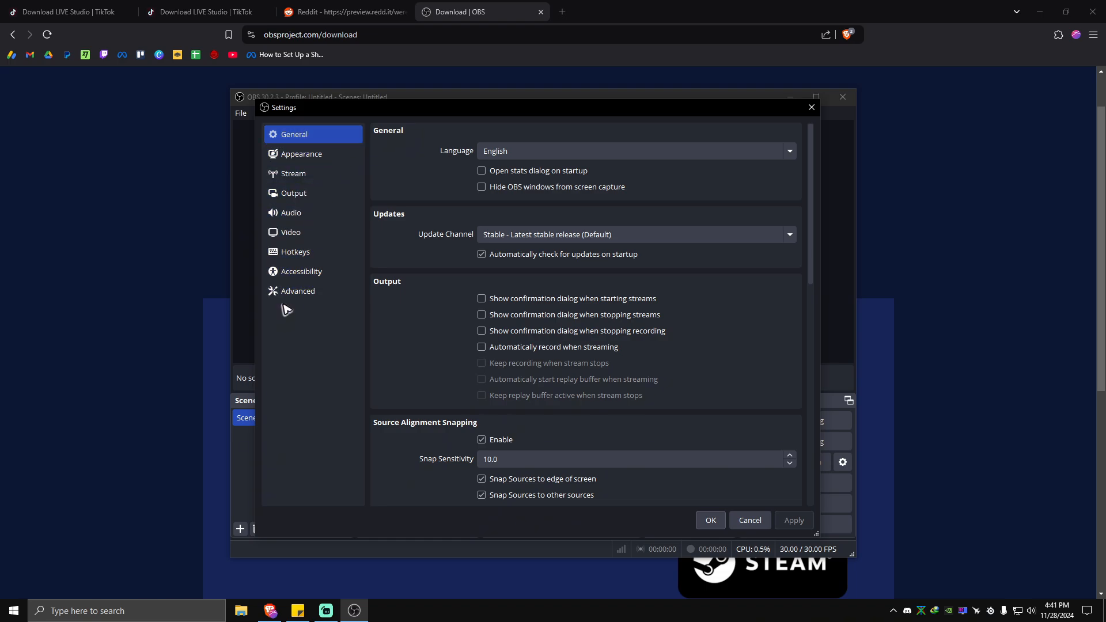
pyautogui.moveTo(306, 179)
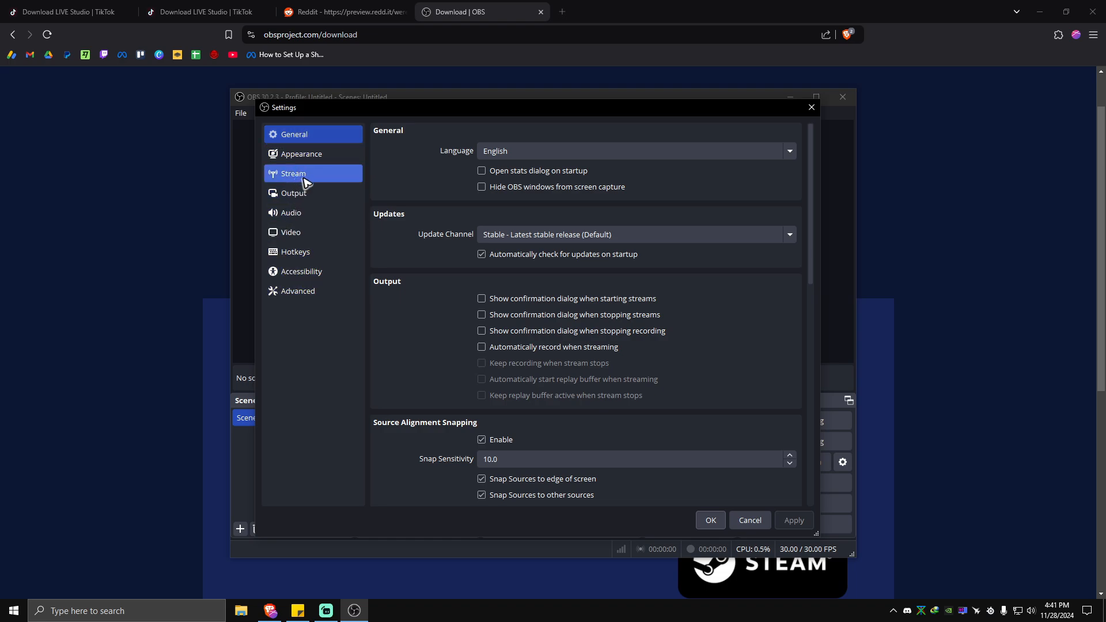
pyautogui.click(294, 172)
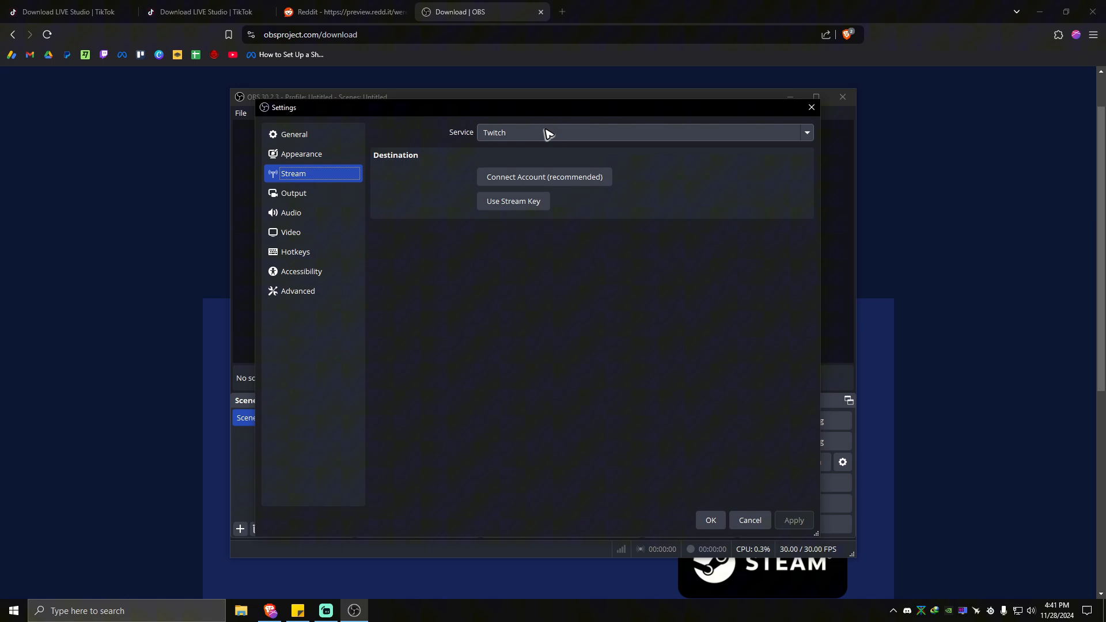
# Set the stream Service to Custom..., focus the Server field, and return to the Reddit guide
pyautogui.click(807, 132)
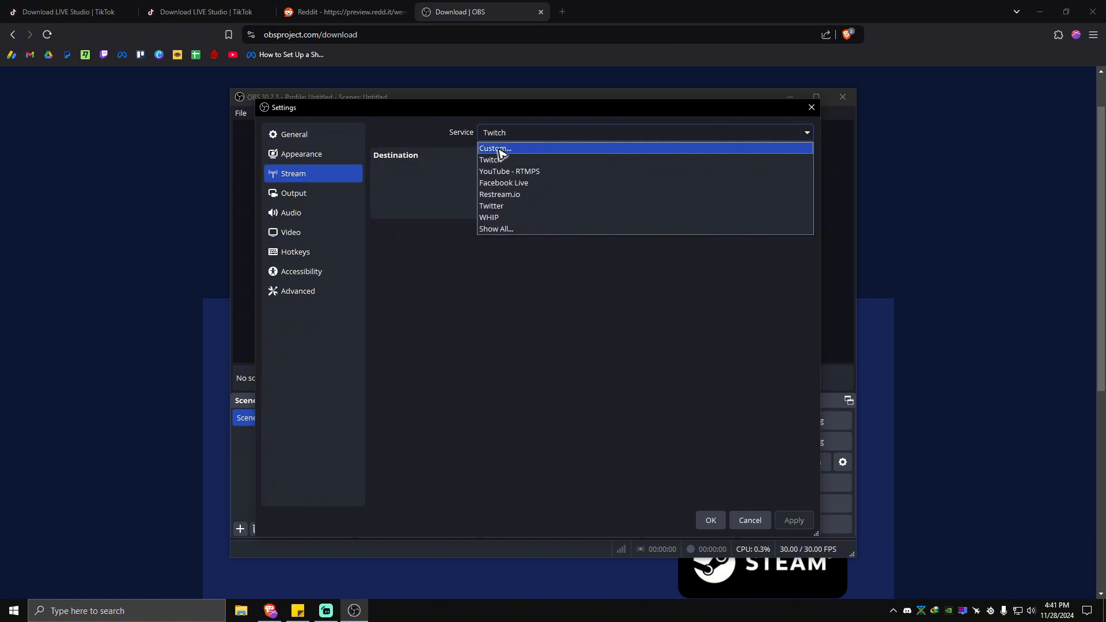
pyautogui.click(494, 147)
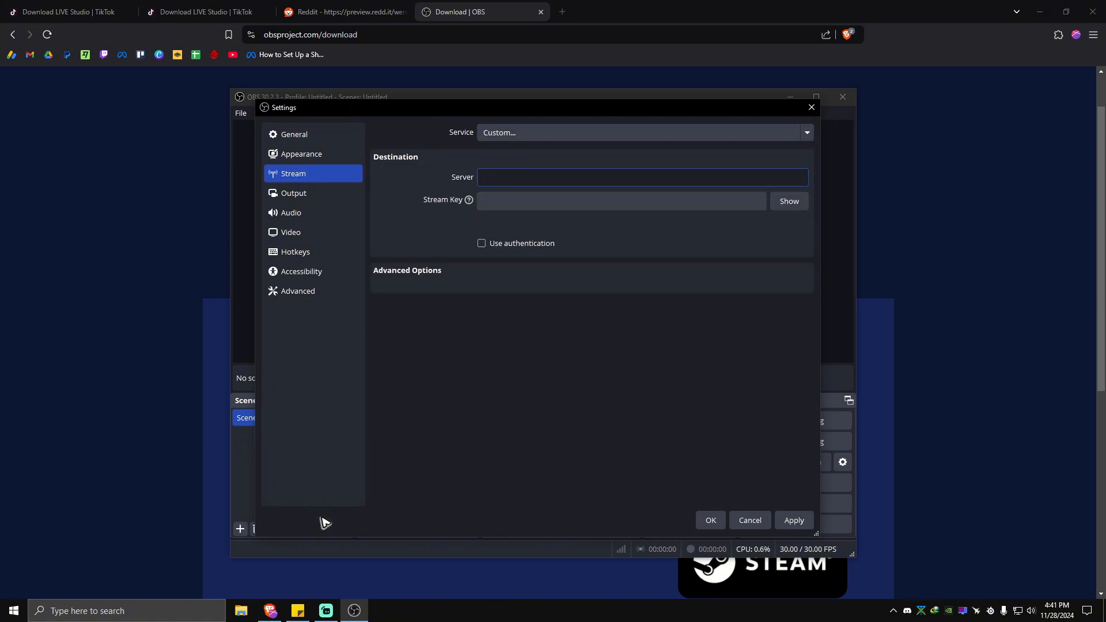
pyautogui.click(643, 178)
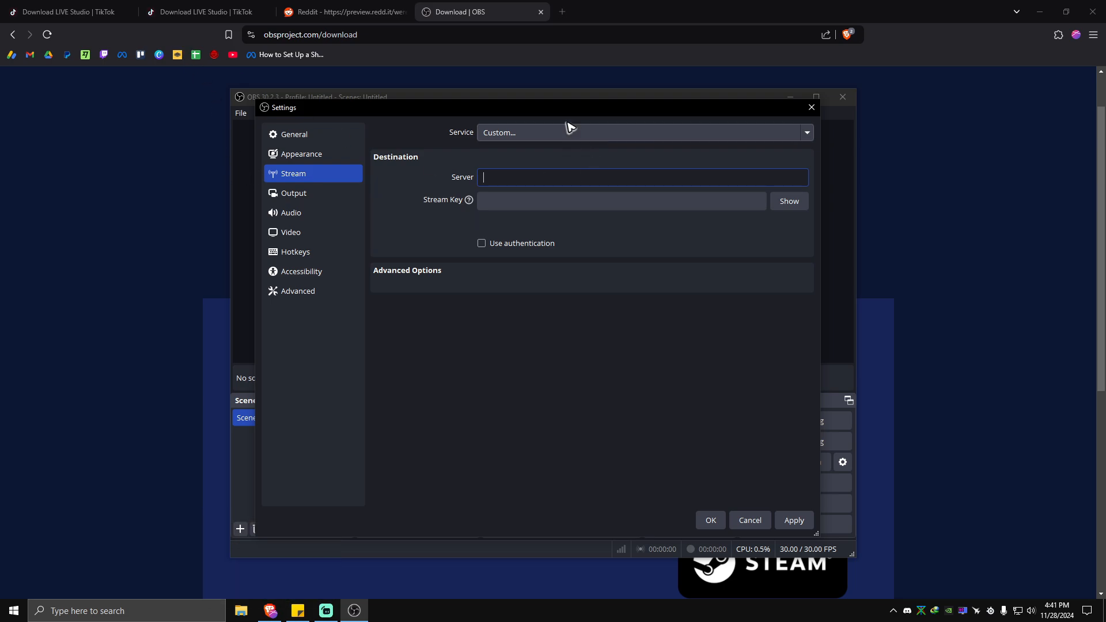
pyautogui.click(341, 11)
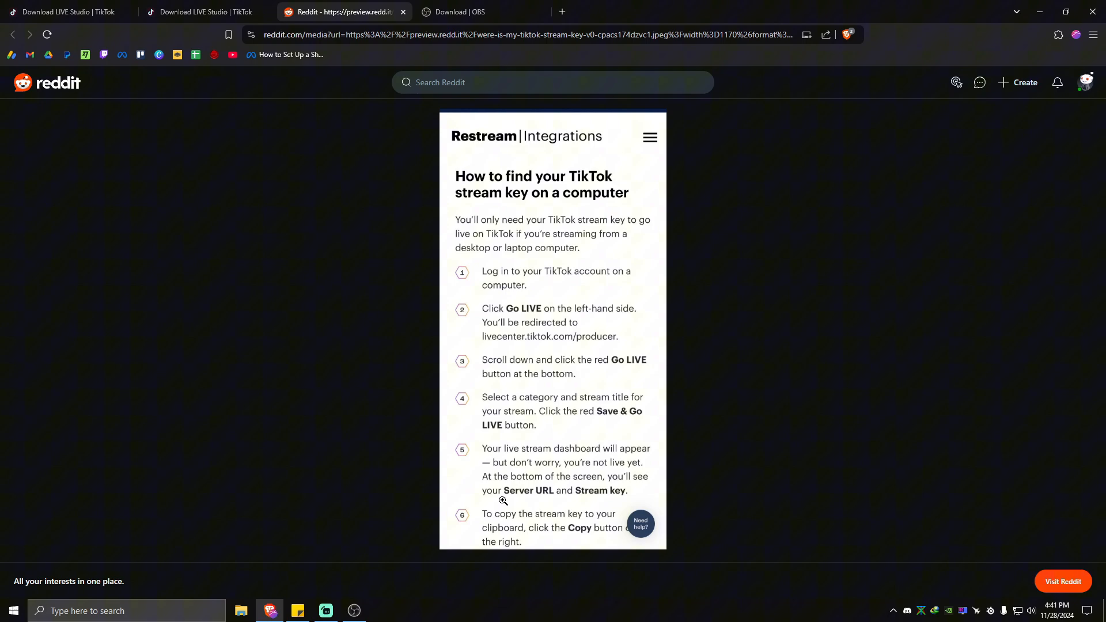
# Read the TikTok stream key guide and bring OBS Studio's main window back to front
pyautogui.rightClick(646, 178)
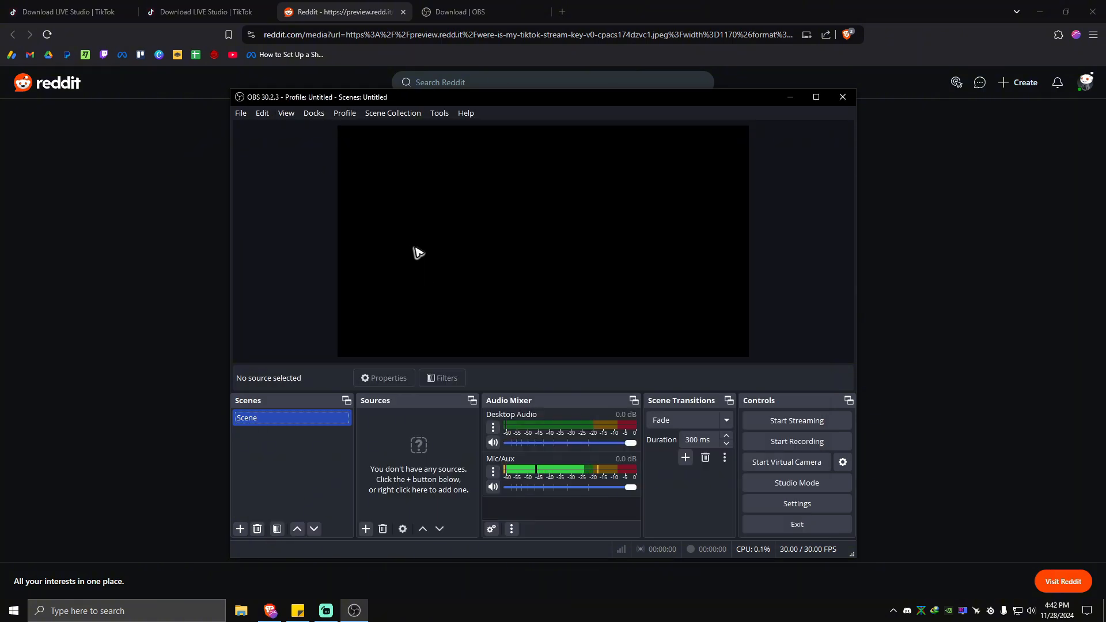
# Open Settings > Output and keep the Hardware (NVENC, H.264) video encoder at 2500 Kbps
pyautogui.click(241, 113)
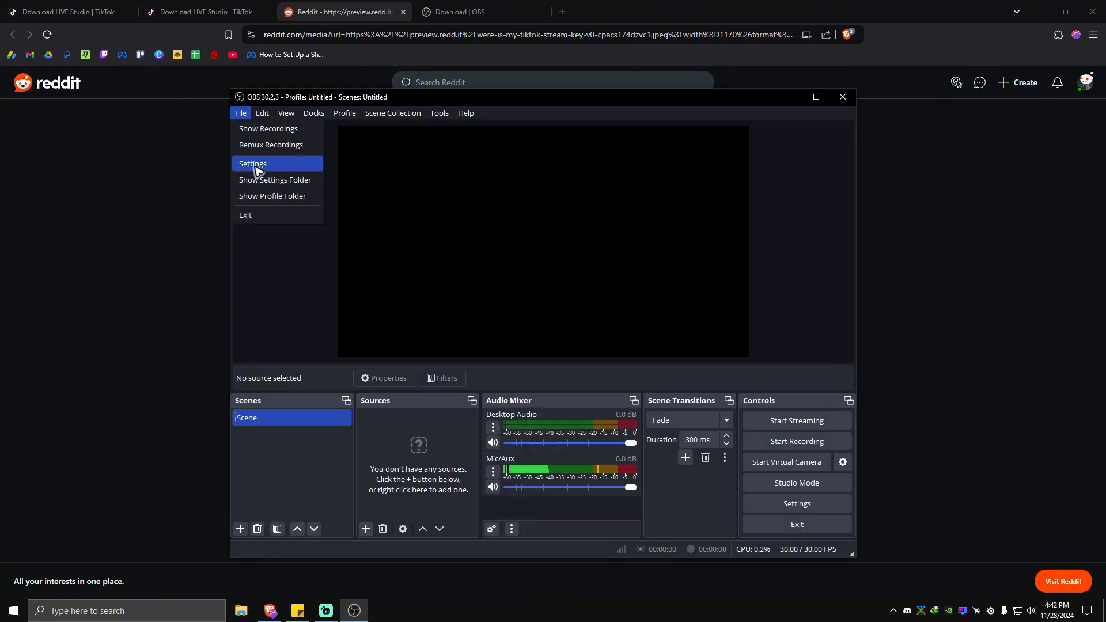
pyautogui.click(253, 163)
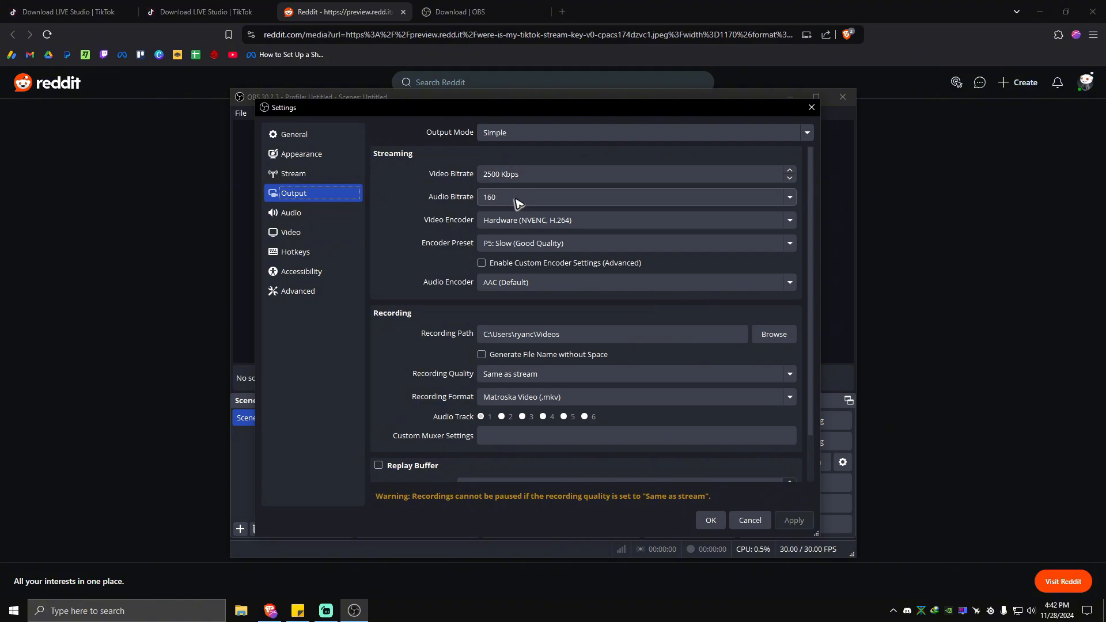
pyautogui.moveTo(558, 227)
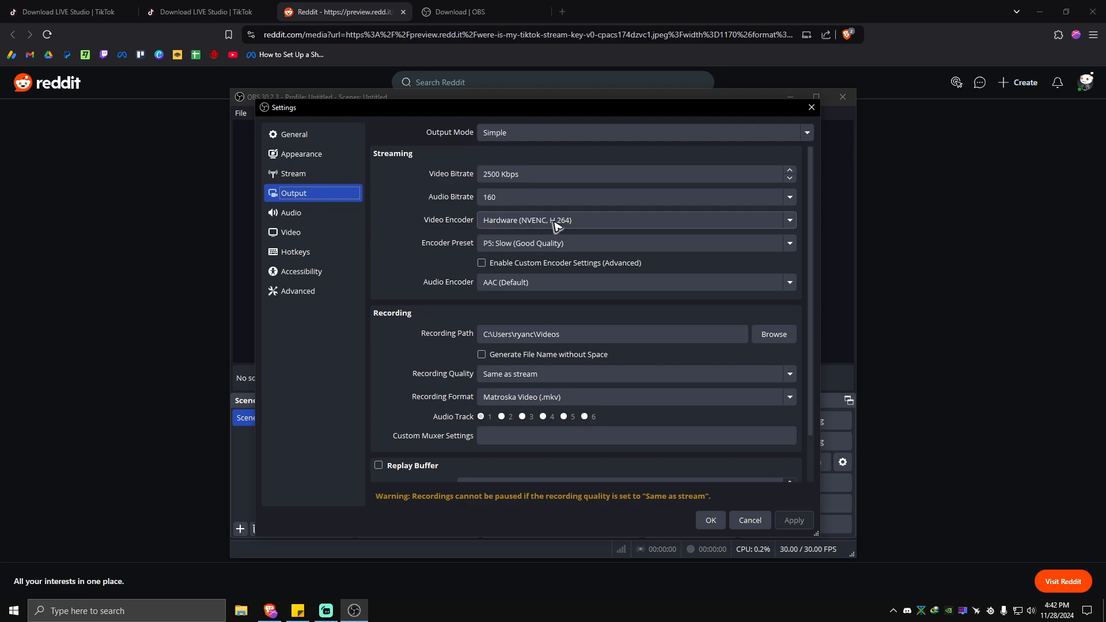
pyautogui.moveTo(576, 227)
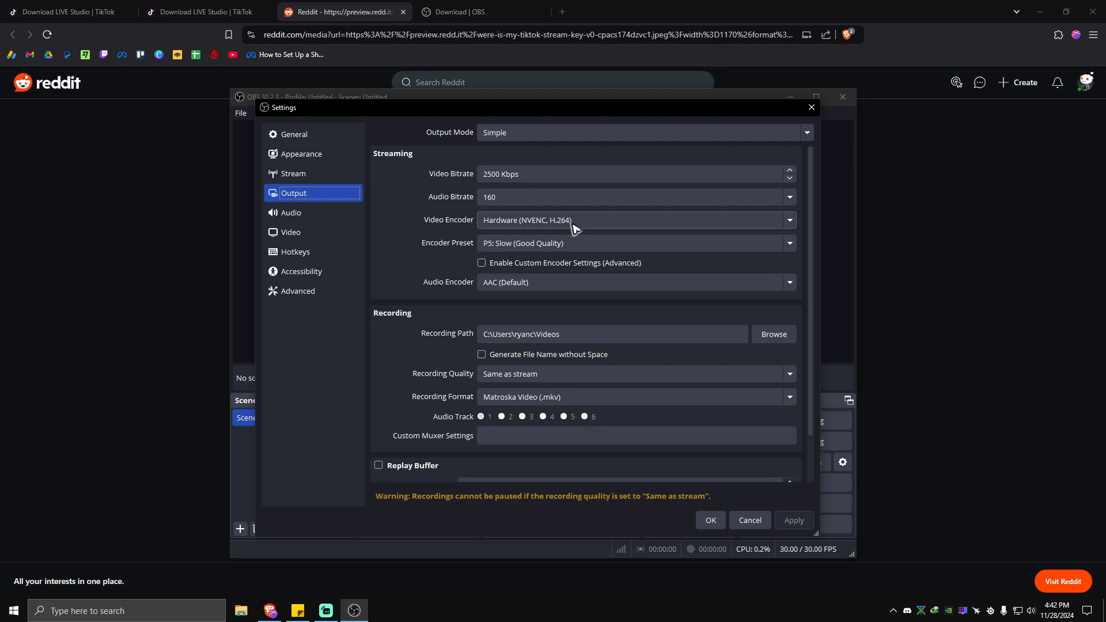
pyautogui.click(636, 220)
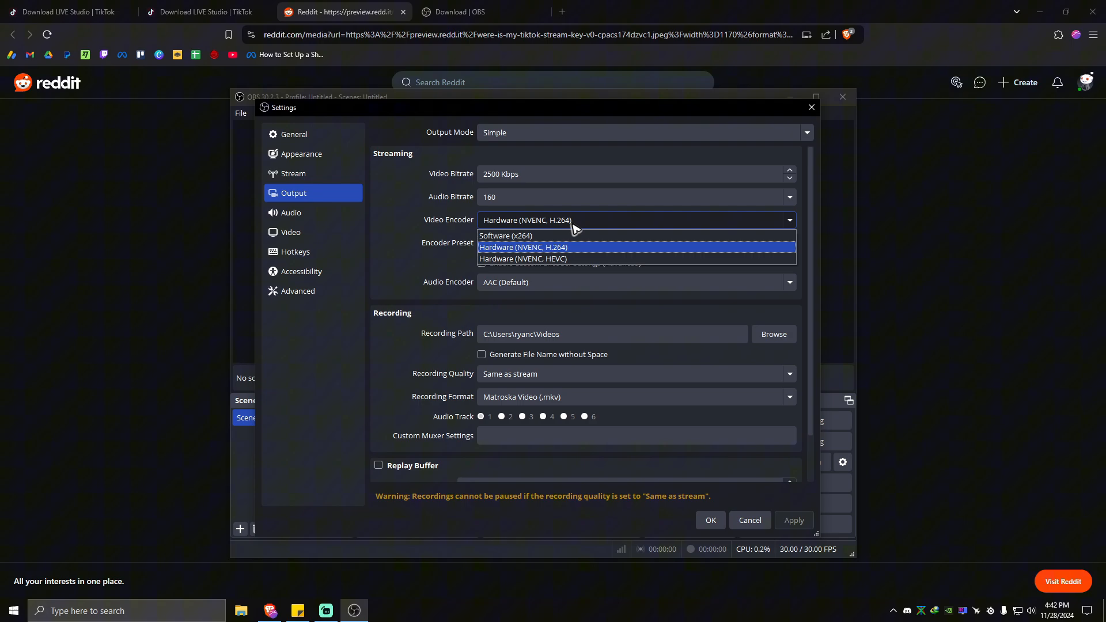
pyautogui.moveTo(527, 244)
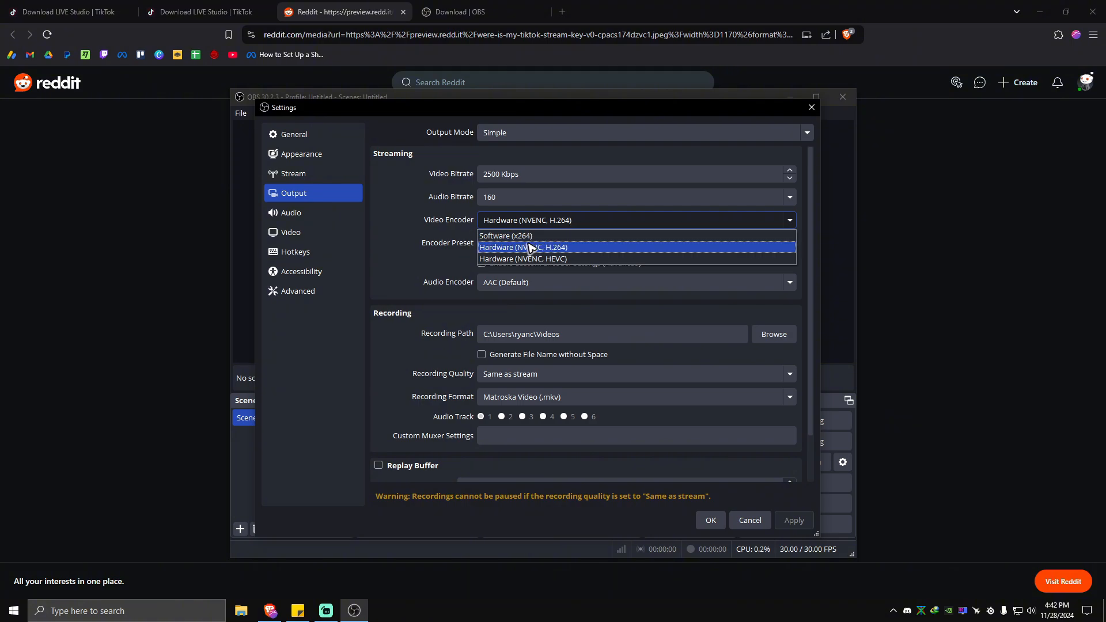
pyautogui.moveTo(537, 236)
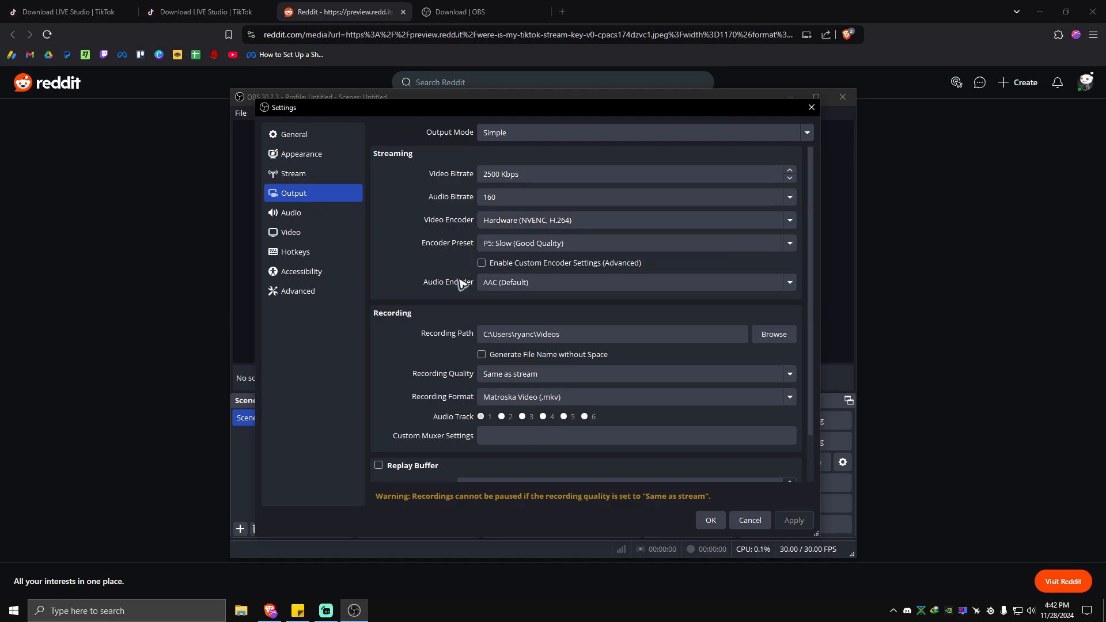
pyautogui.scroll(-3)
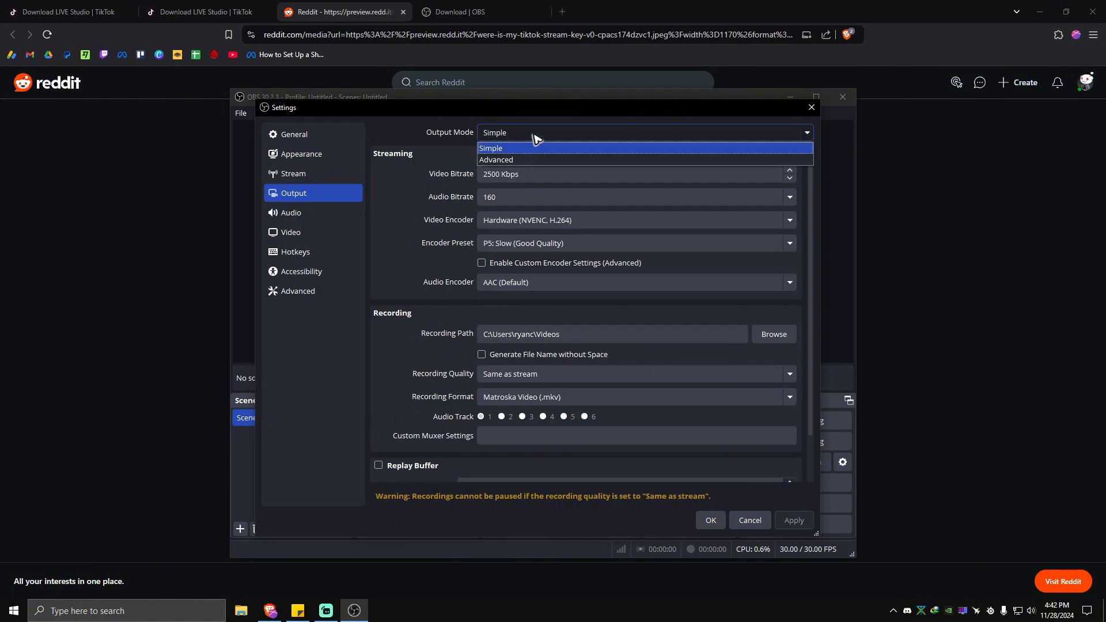
# Switch Output Mode to Advanced, review Recording and Replay Buffer tabs, and save with OK
pyautogui.click(496, 159)
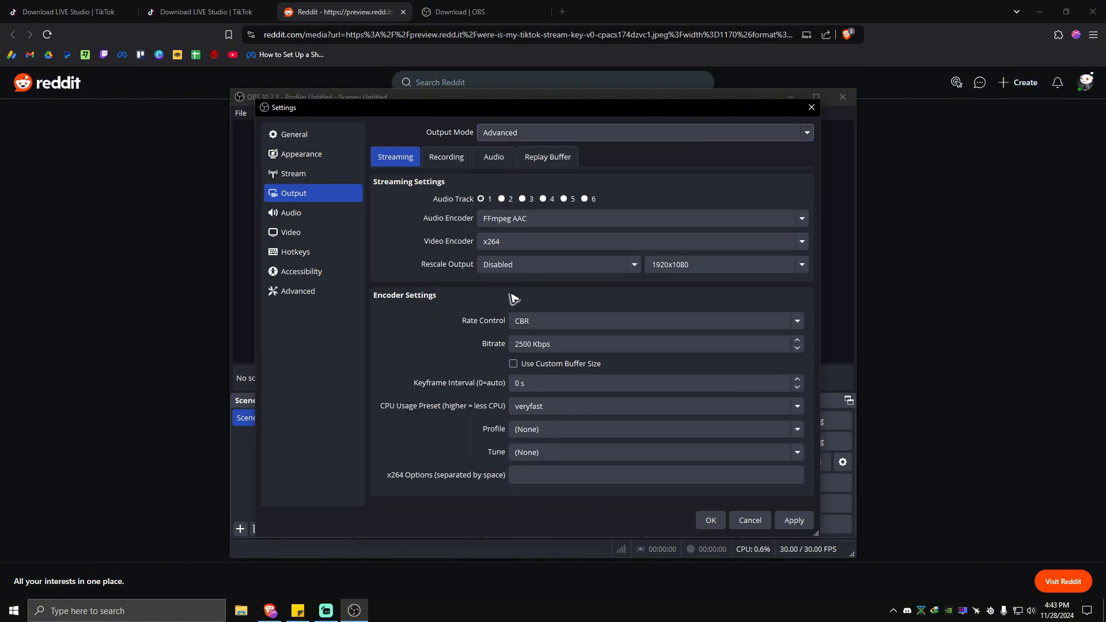
pyautogui.click(446, 156)
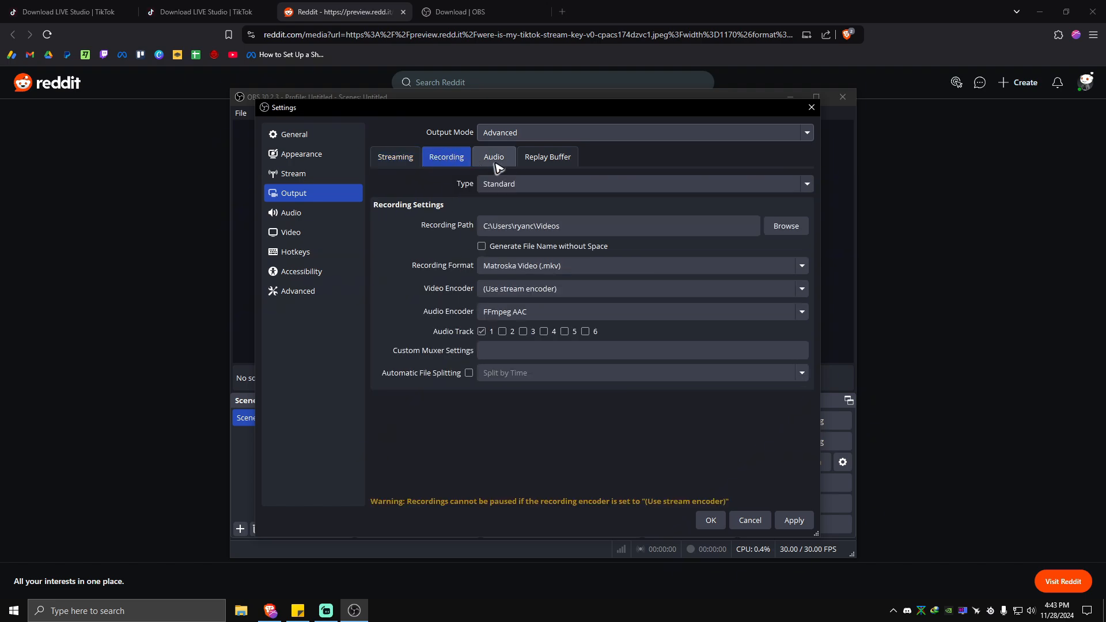
pyautogui.click(547, 156)
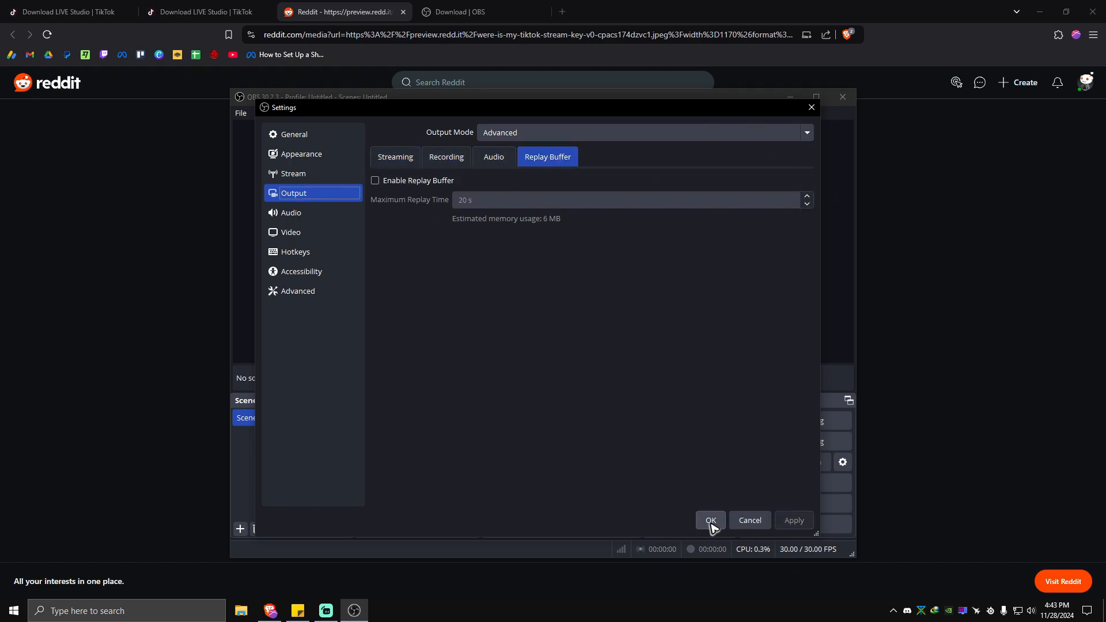
pyautogui.click(710, 520)
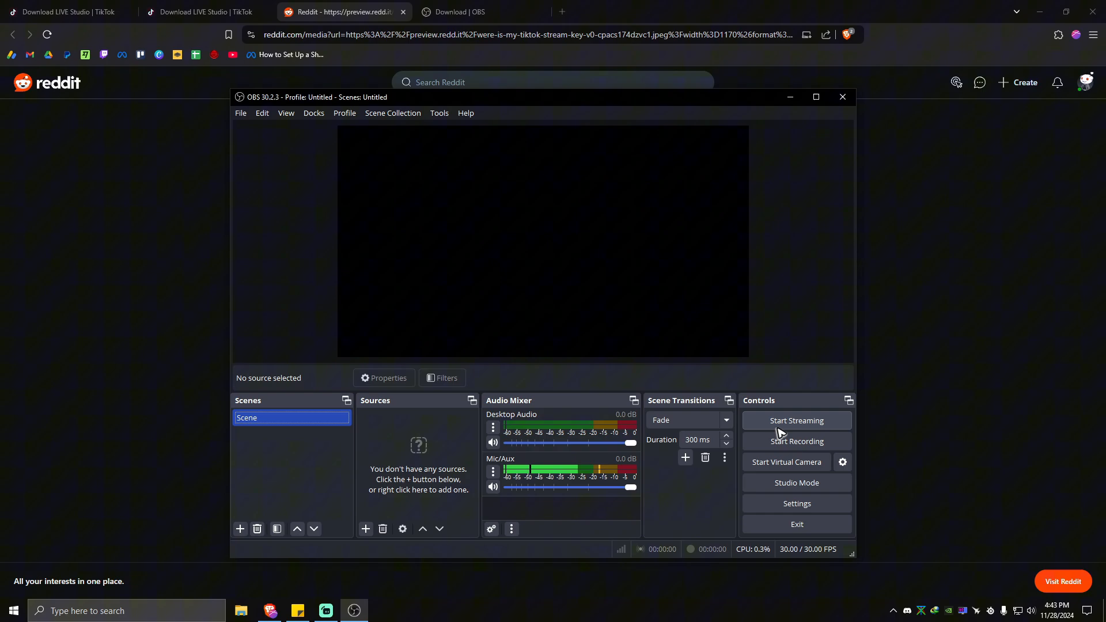